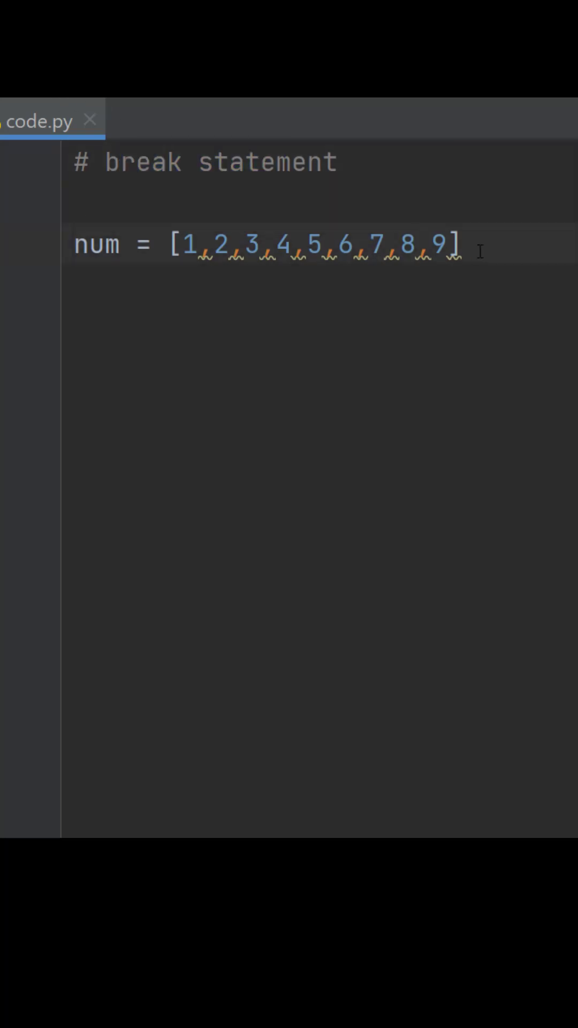
Step: Select the line below the num list to start writing the for loop
{"action": "left_click_drag", "start_coordinate": [79, 244], "coordinate": [462, 244]}
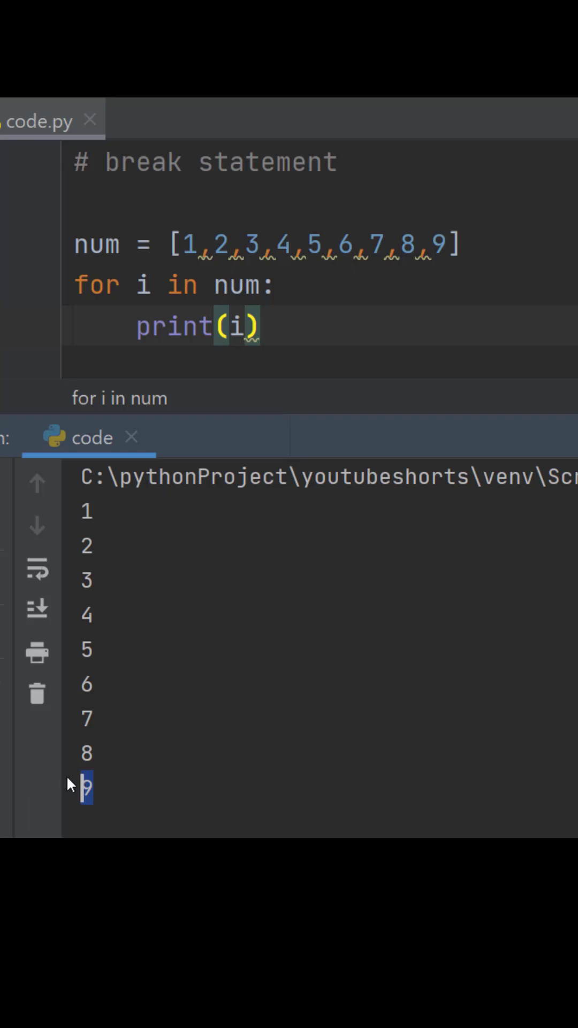
{"action": "mouse_move", "coordinate": [85, 775]}
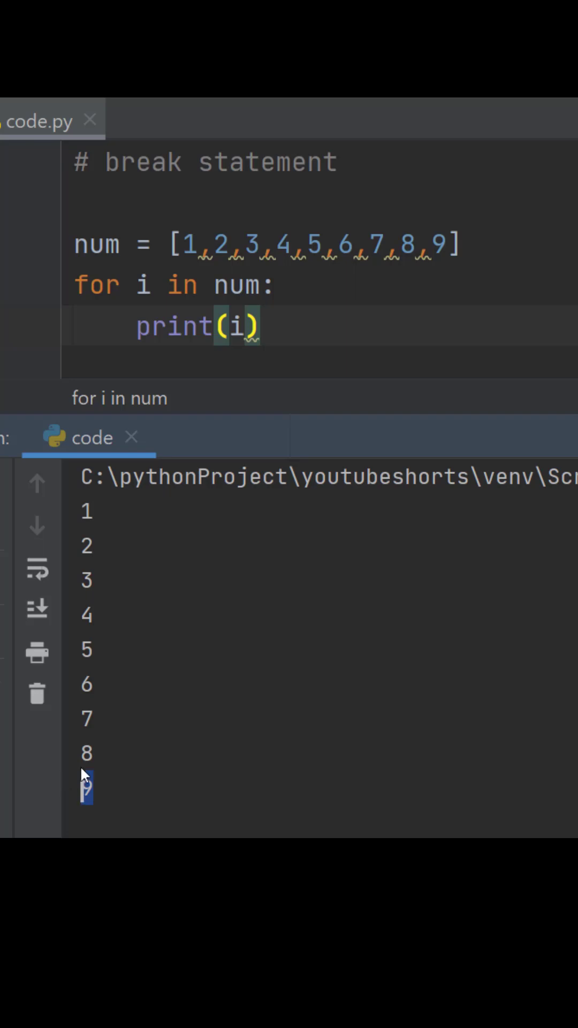
{"action": "mouse_move", "coordinate": [277, 417]}
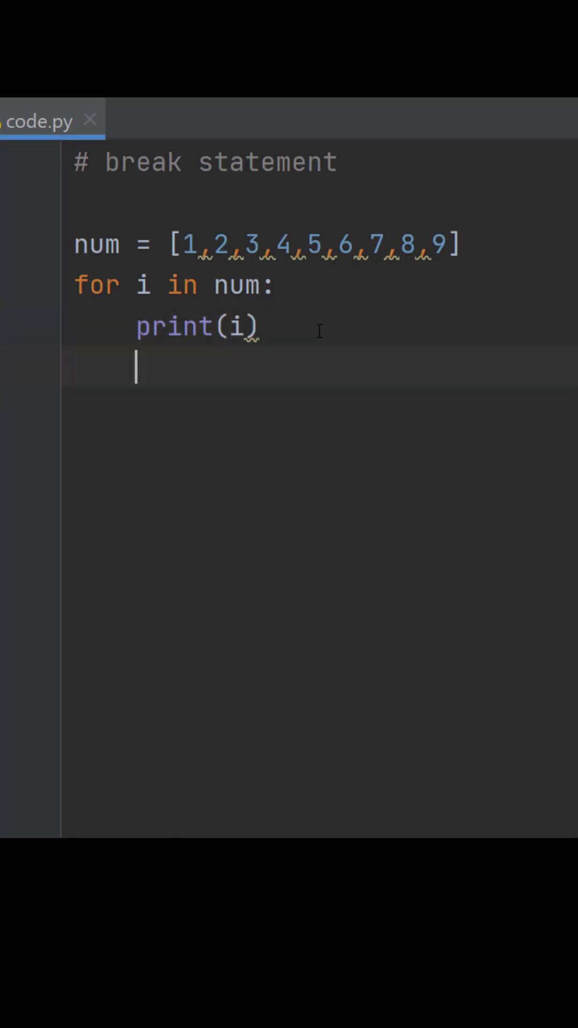
Step: Add a 'break' inside the loop via the completion suggestion
{"action": "type", "text": "if i == 5:"}
{"action": "type", "text": "br"}
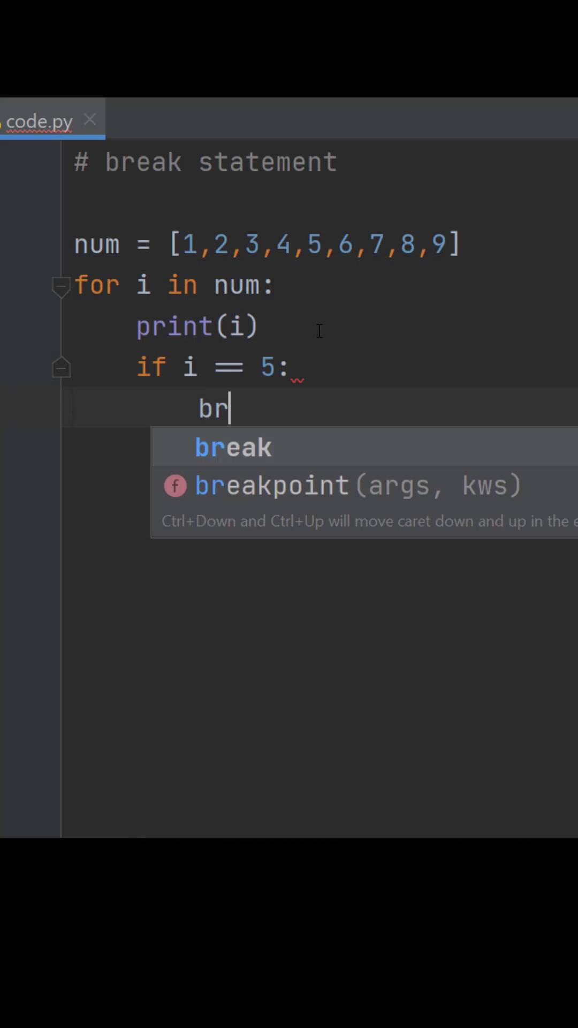
{"action": "key", "text": "Enter"}
{"action": "type", "text": "i"}
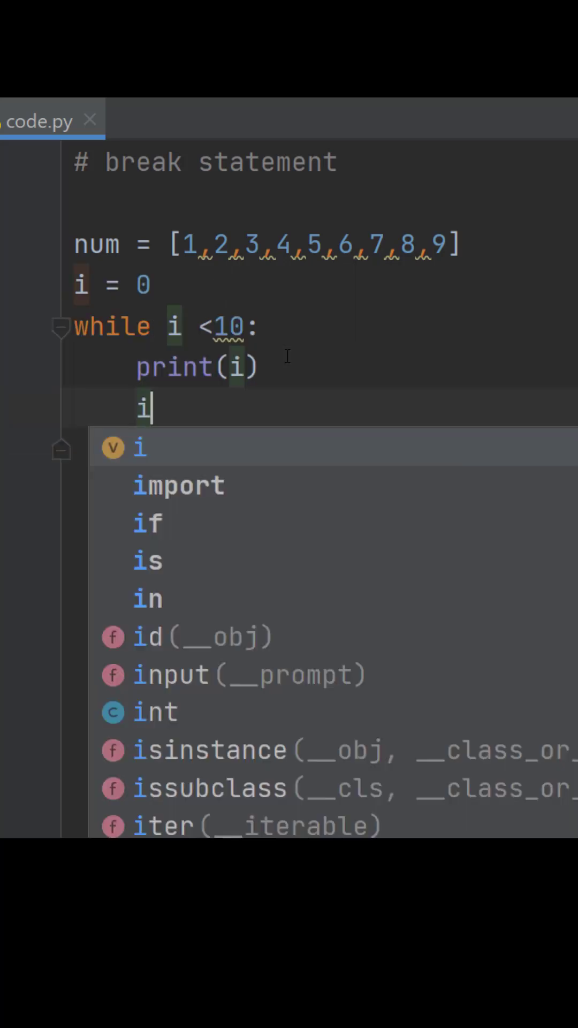
Step: Begin the 'if i==' condition inside the while loop
{"action": "type", "text": "f i=="}
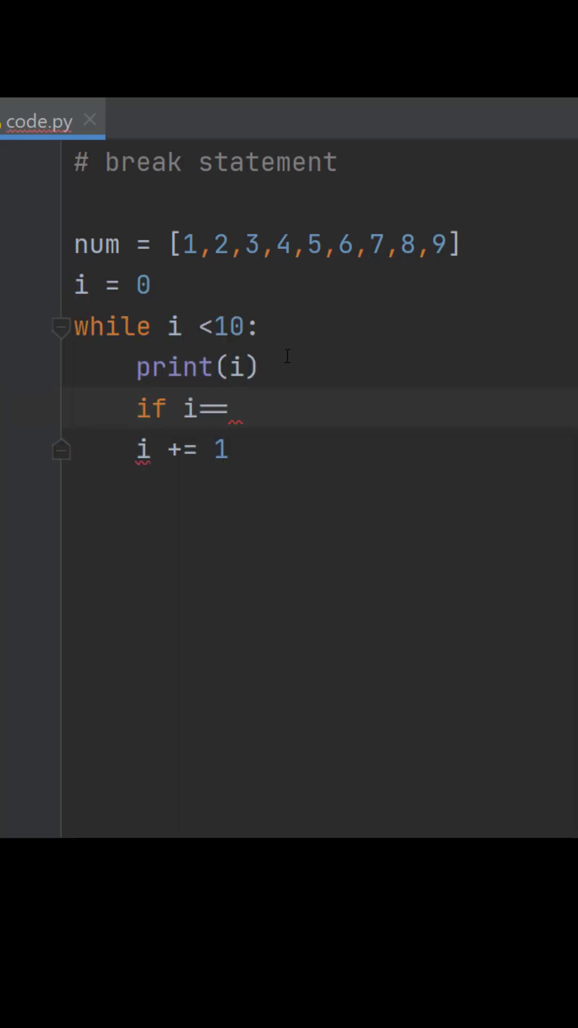